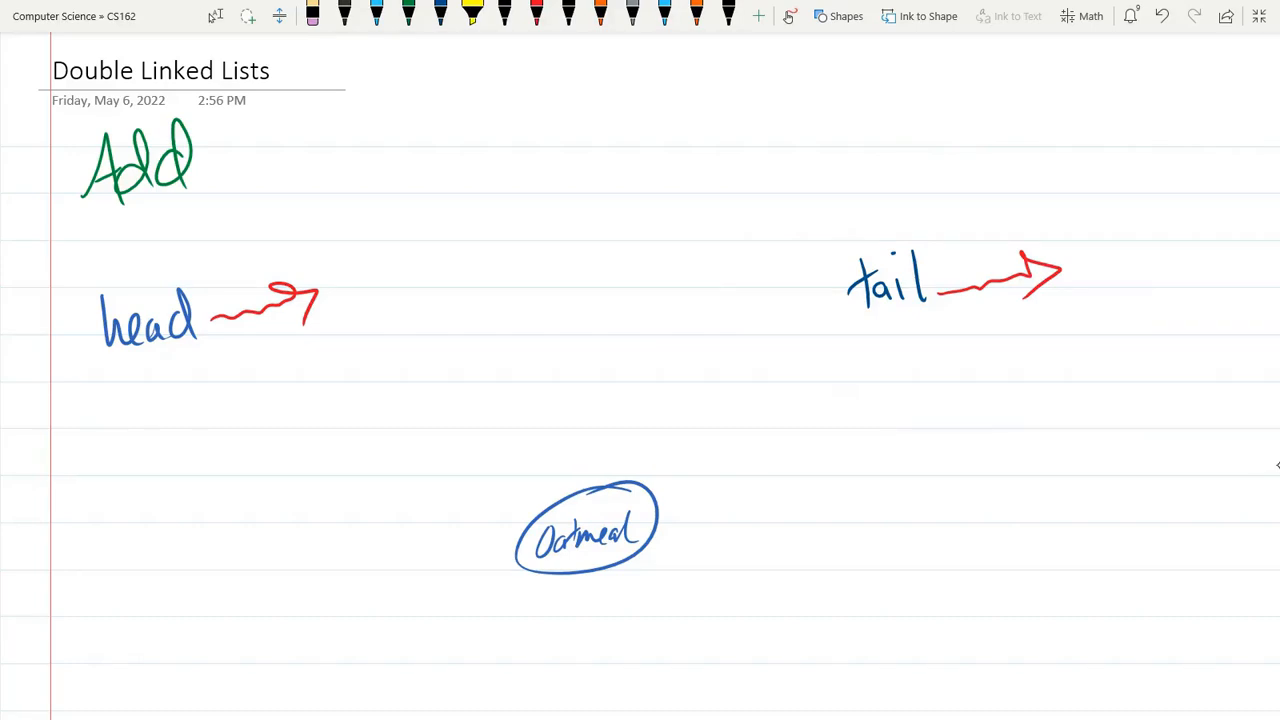
- Lasso-select the Oatmeal node and drag it up toward head
click(539, 15)
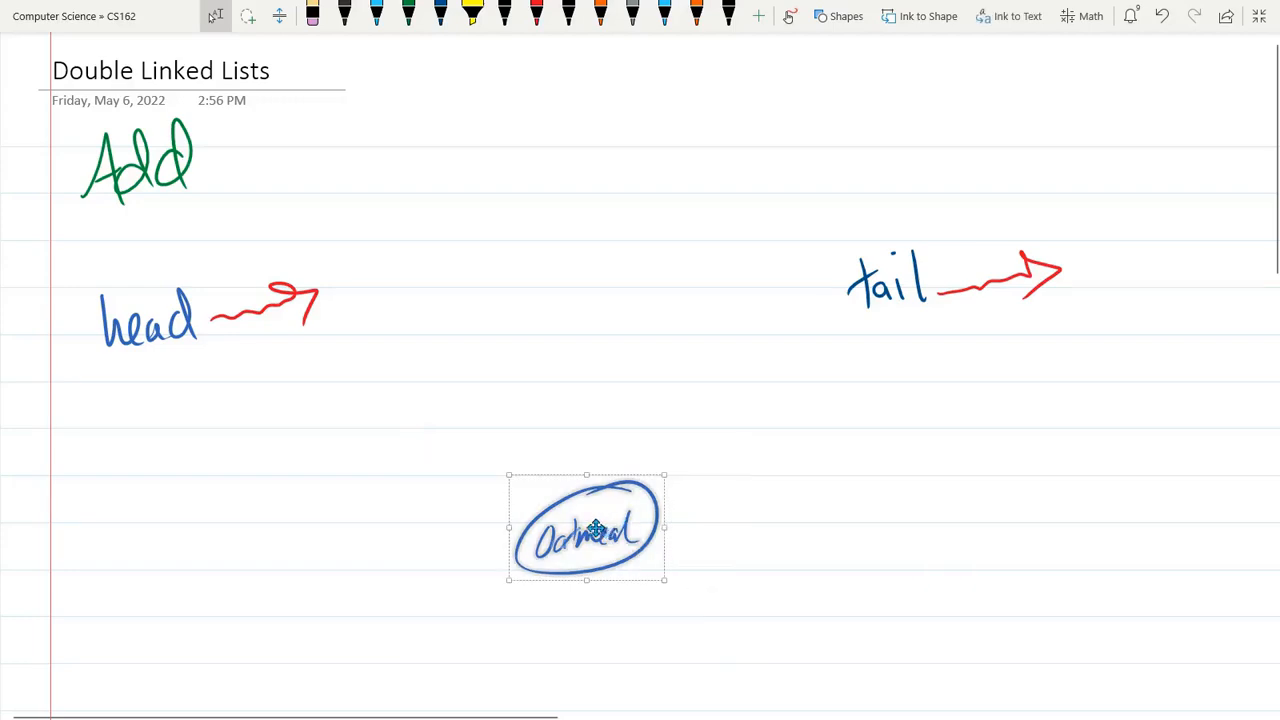
drag(586, 527, 377, 458)
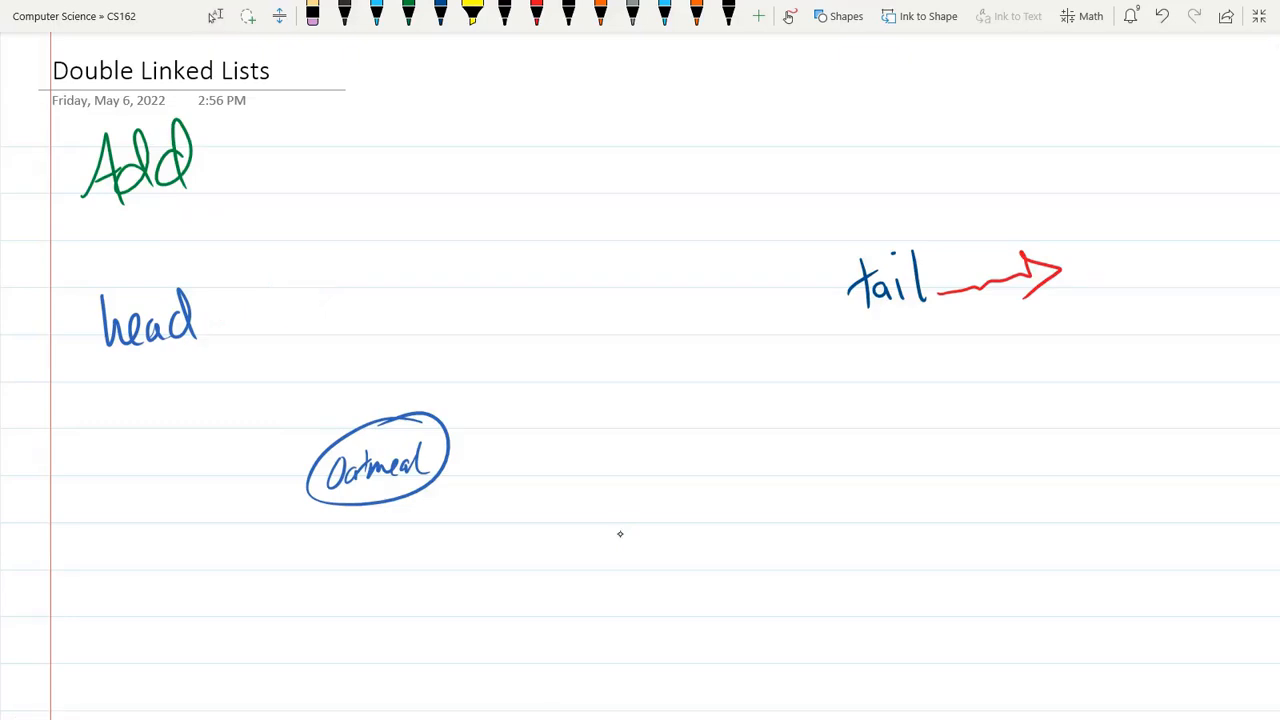
- Draw red arrows from head and tail to Oatmeal, plus dangling arrows on both sides
drag(200, 370, 260, 400)
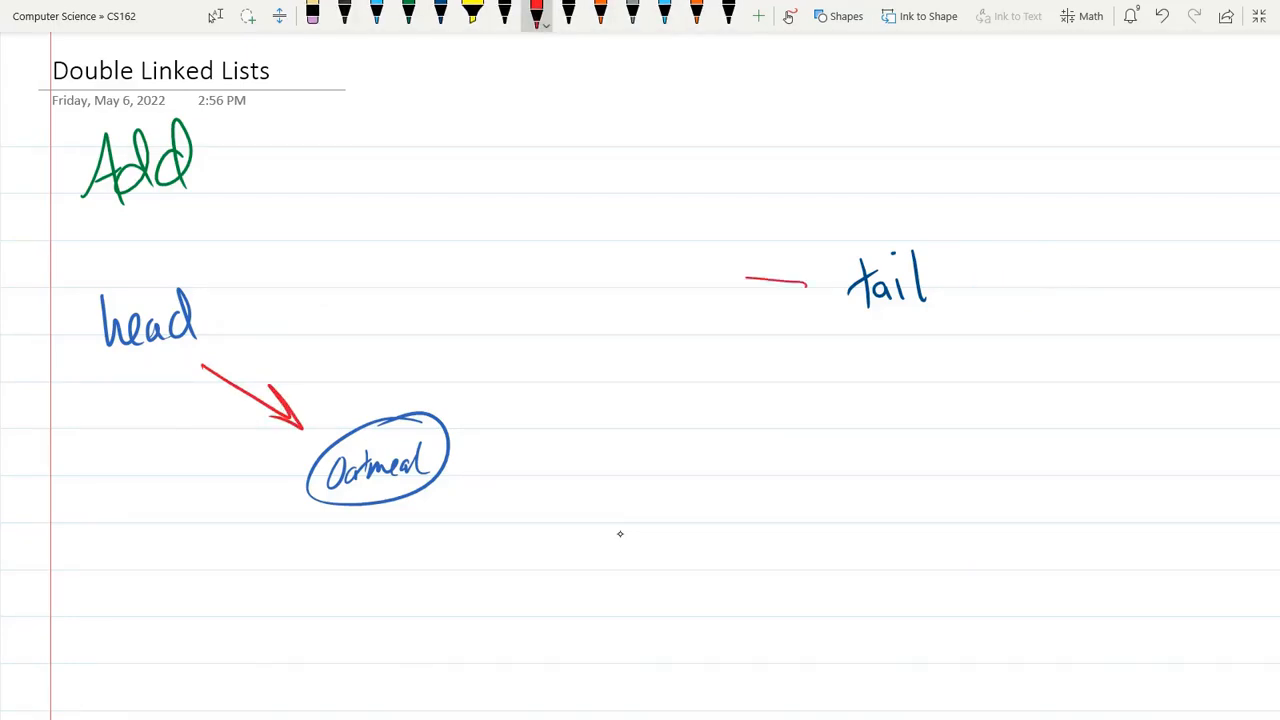
drag(800, 285, 465, 400)
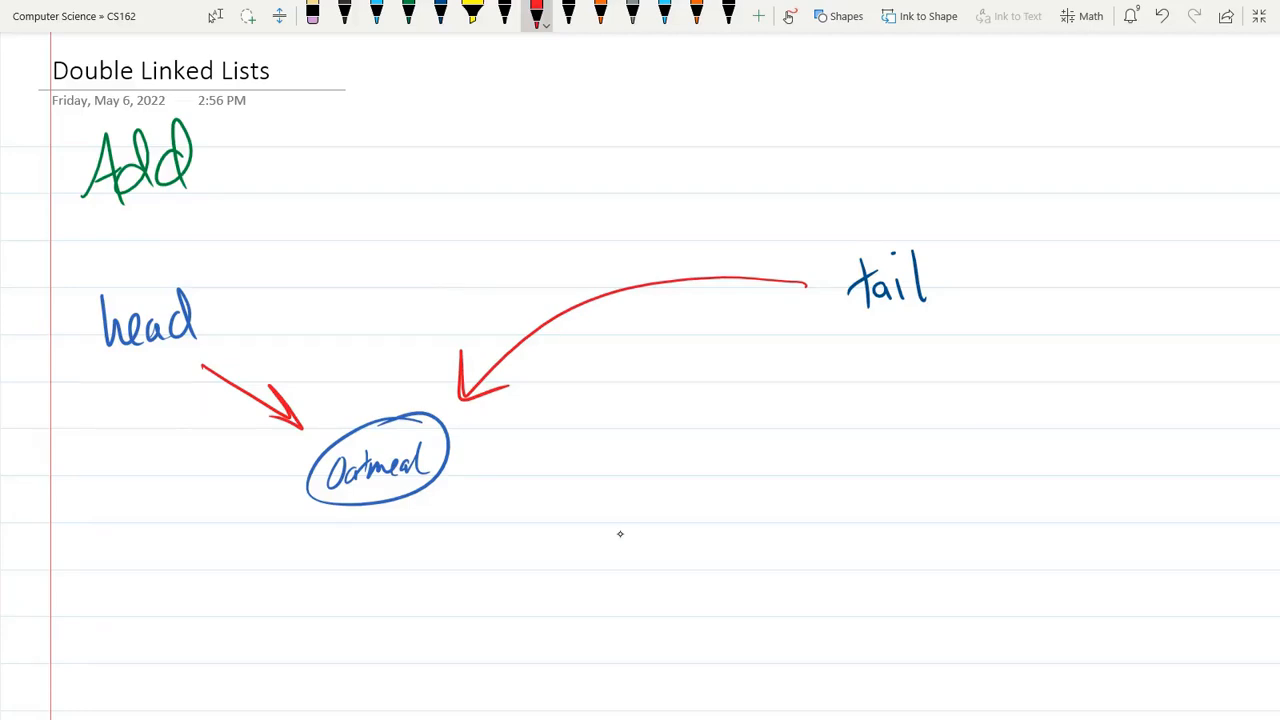
drag(450, 470, 525, 485)
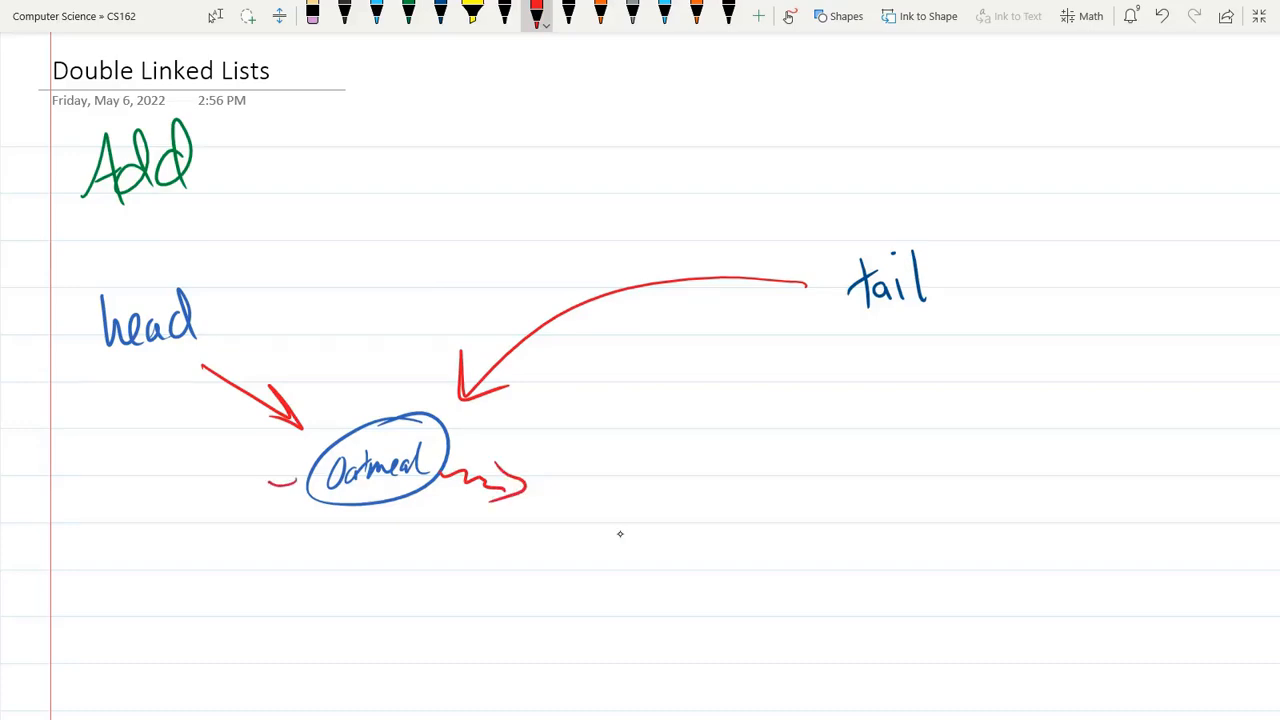
drag(300, 485, 210, 525)
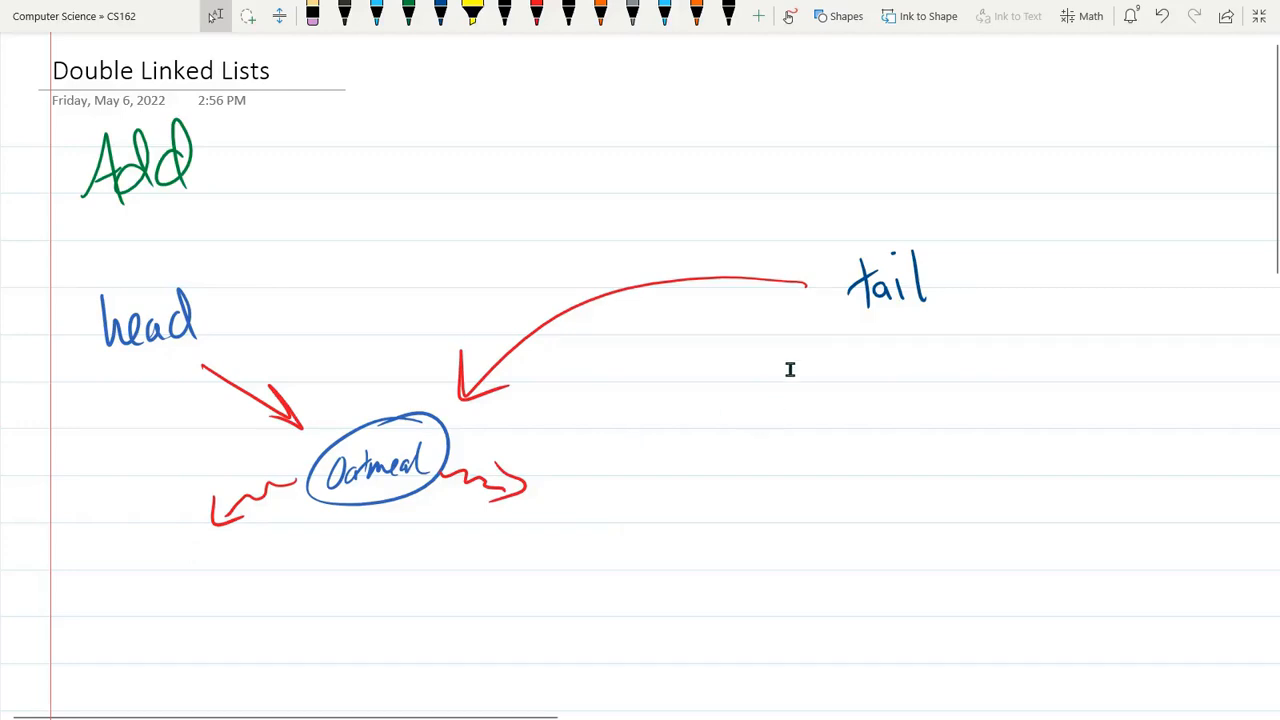
mouse_move(968, 362)
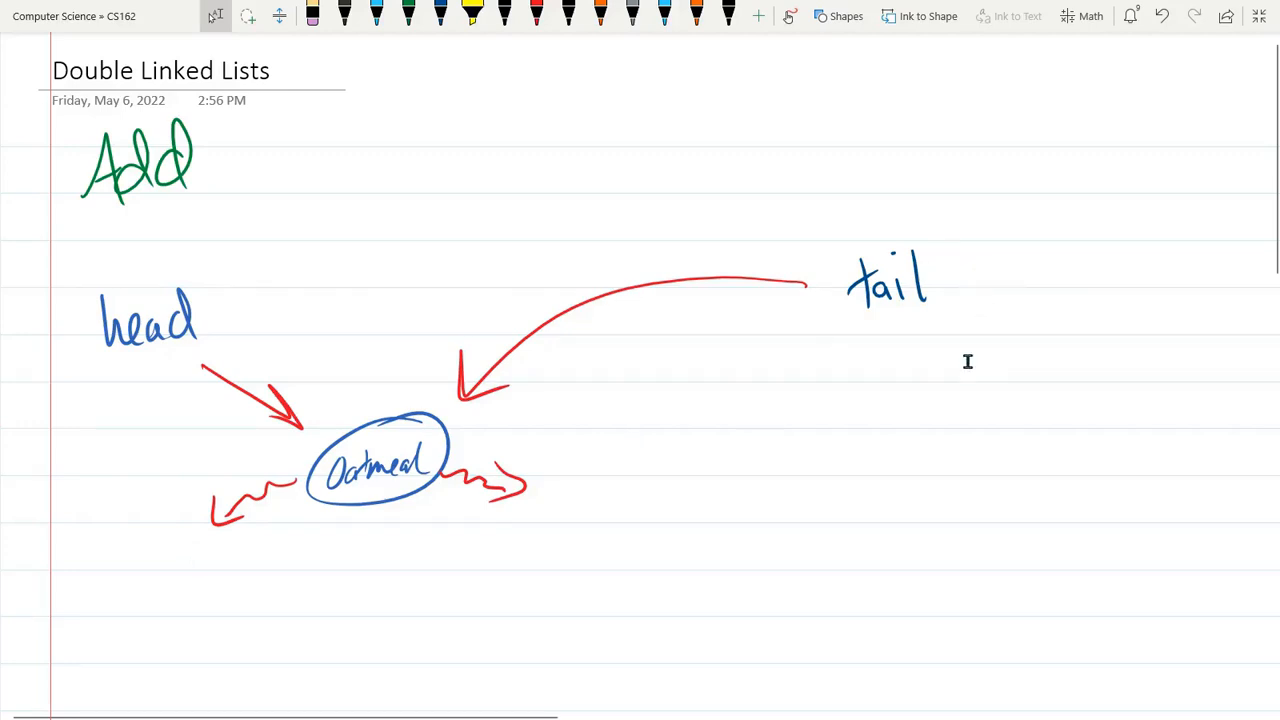
mouse_move(980, 366)
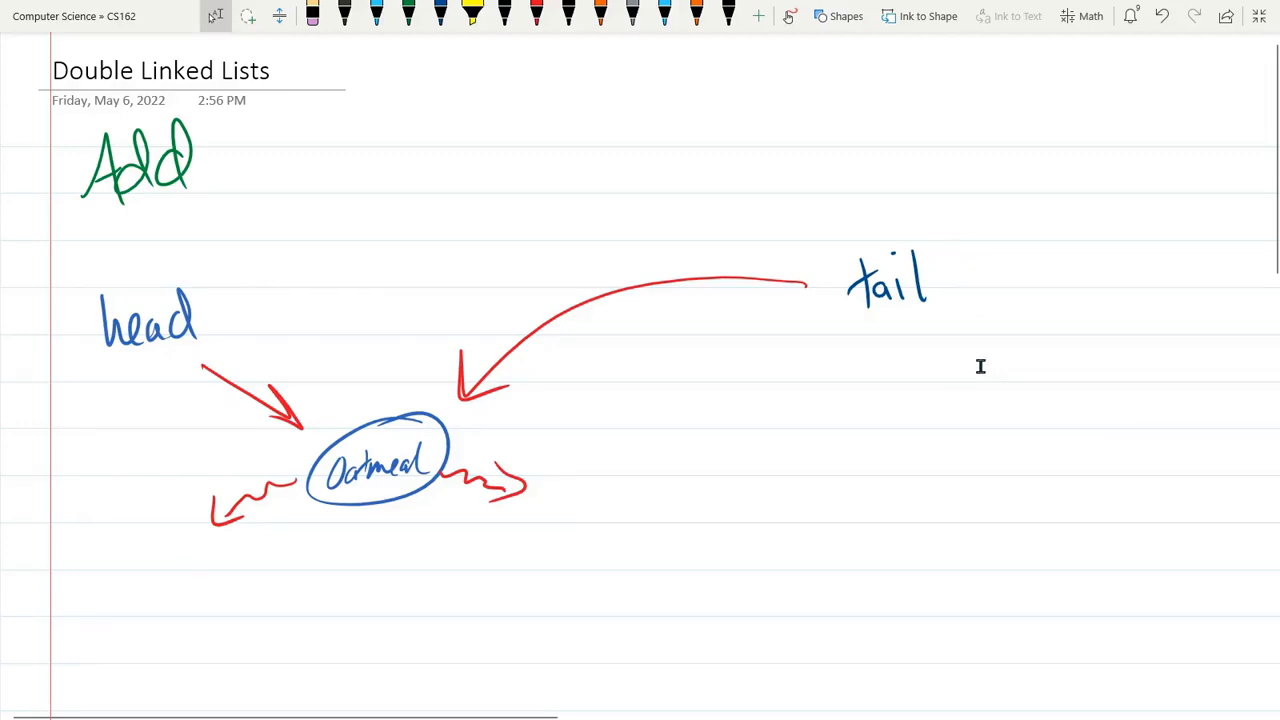
- Switch to blue ink and draw the circled Strawberries node right of Oatmeal
click(193, 557)
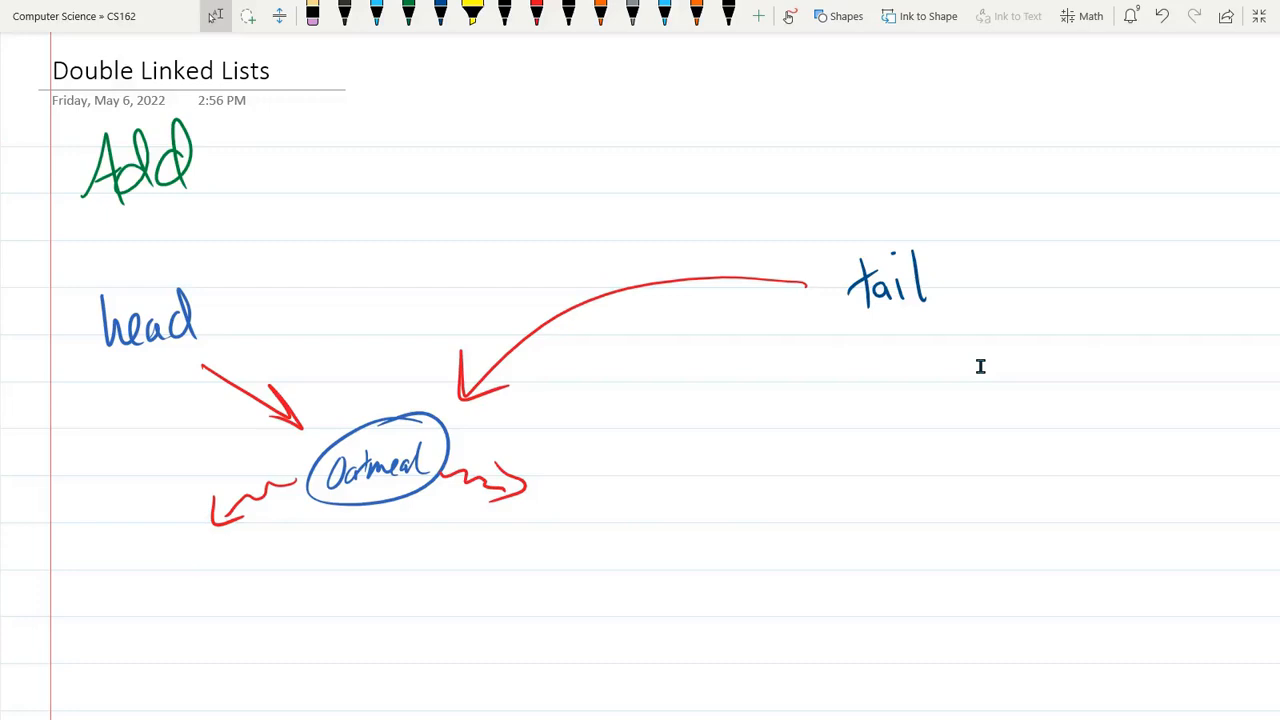
click(443, 16)
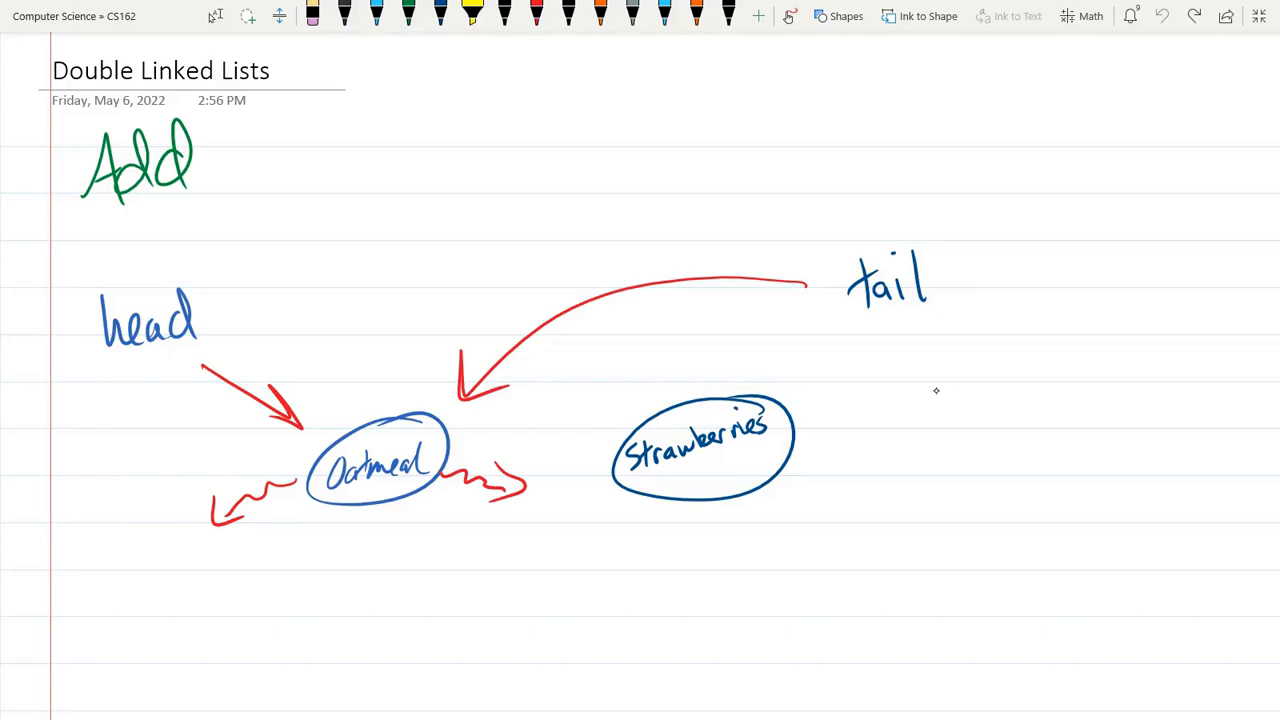
- Cross out the tail-to-Oatmeal arrow, draw tail to Strawberries, and erase the old strokes
drag(500, 350, 770, 270)
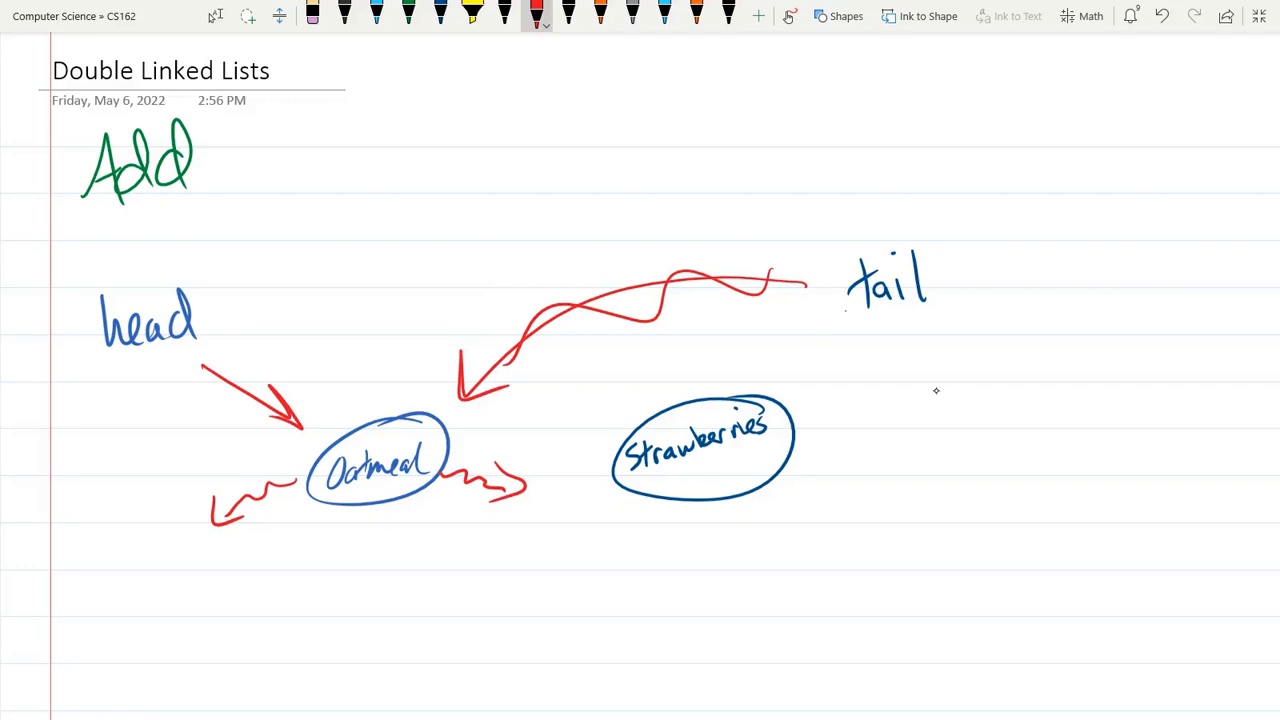
drag(850, 310, 805, 375)
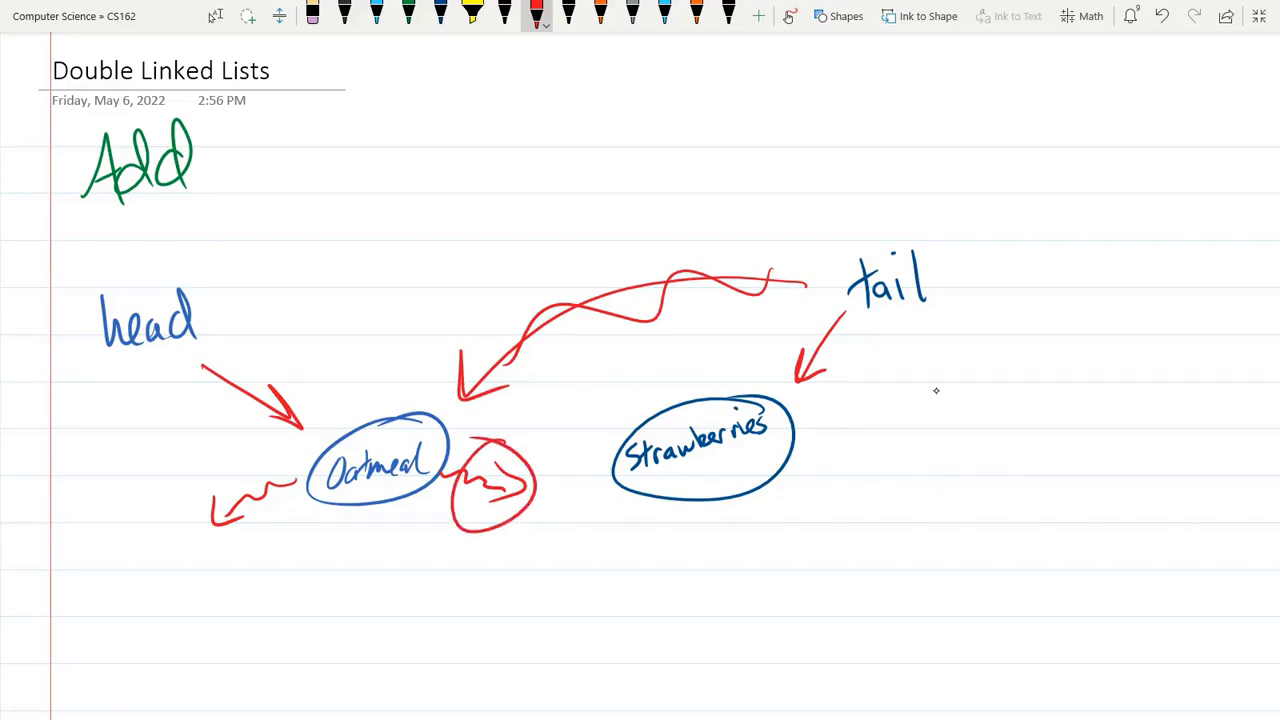
drag(530, 410, 610, 420)
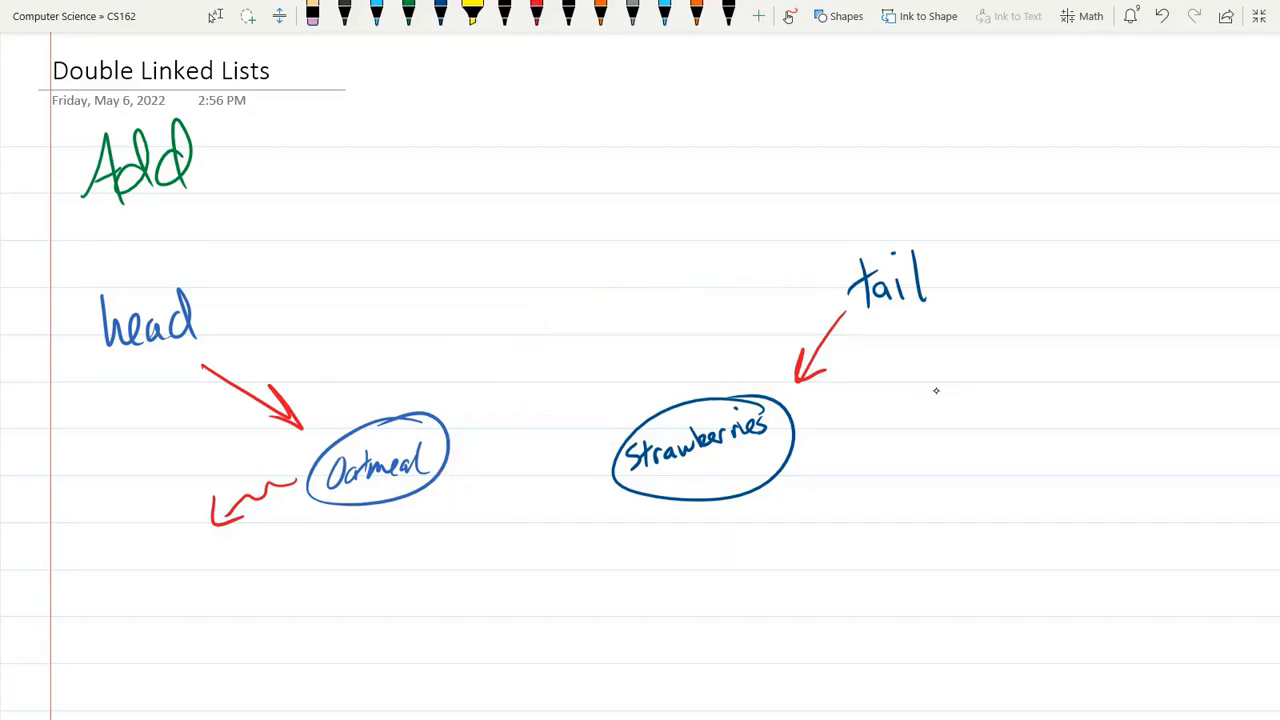
- Erase Oatmeal's dangling prev arrow, link Oatmeal and Strawberries both ways, add Strawberries' next arrow
click(250, 505)
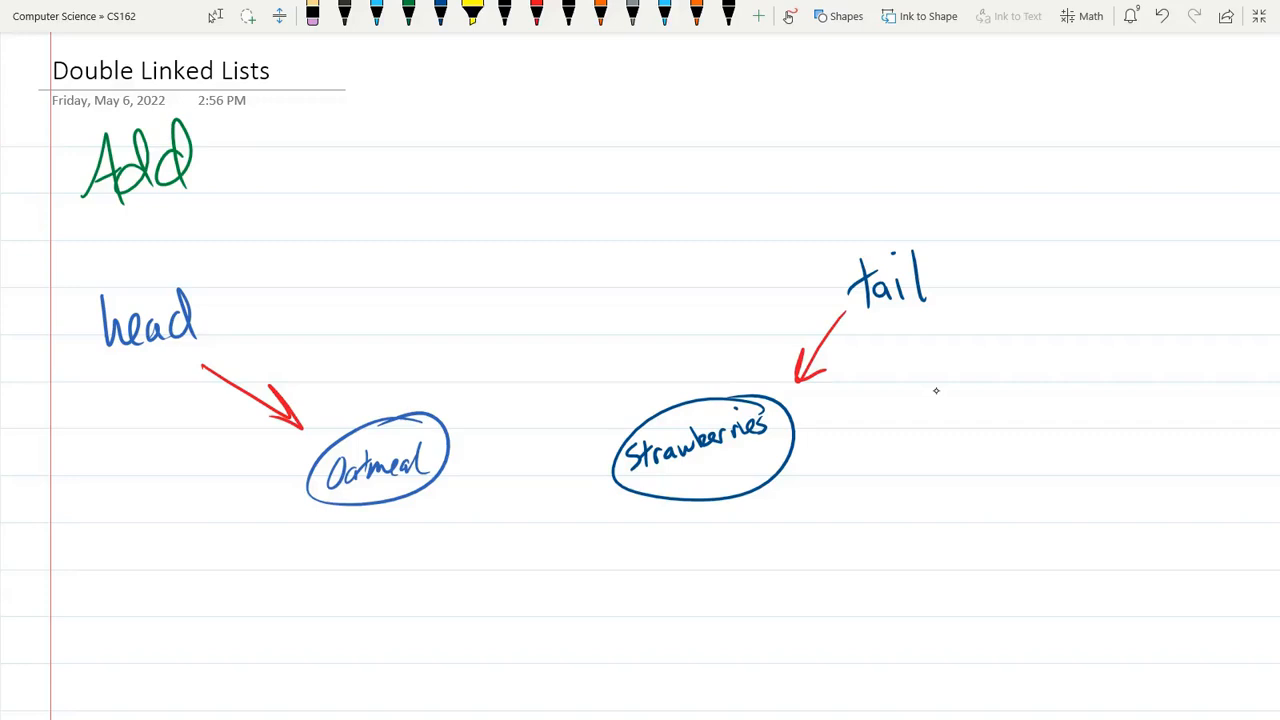
drag(445, 405, 605, 395)
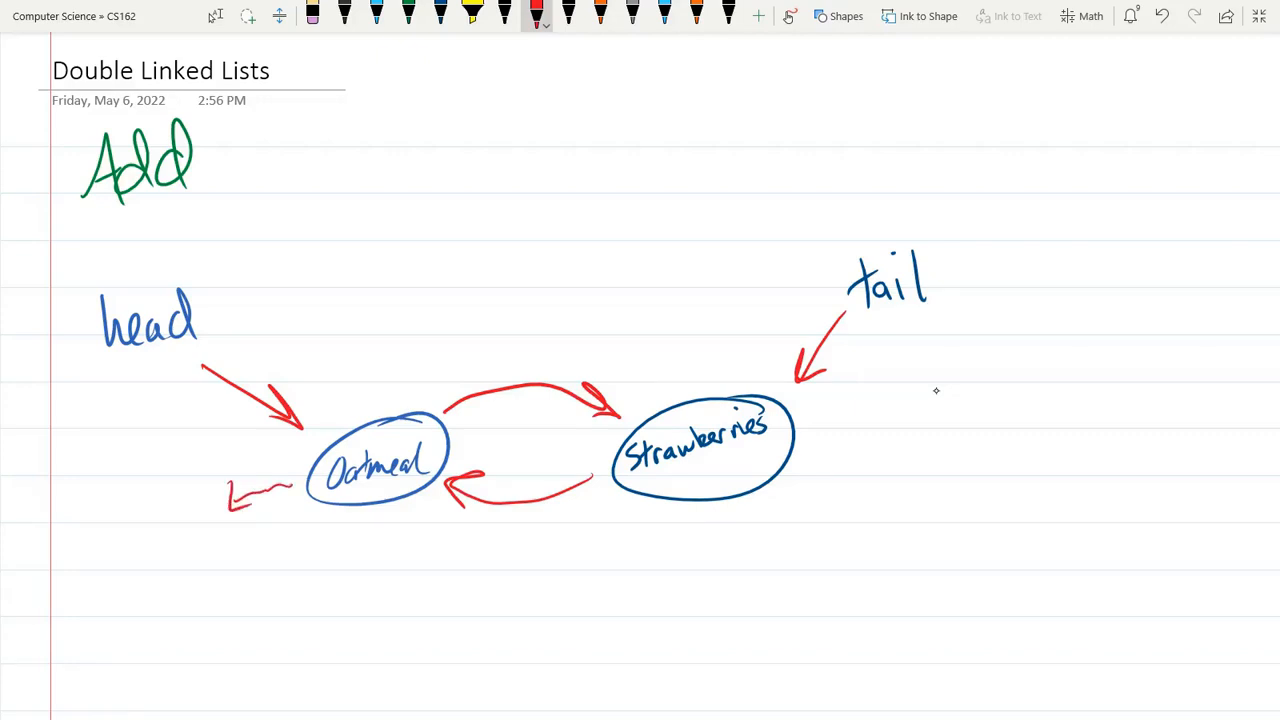
drag(800, 470, 880, 470)
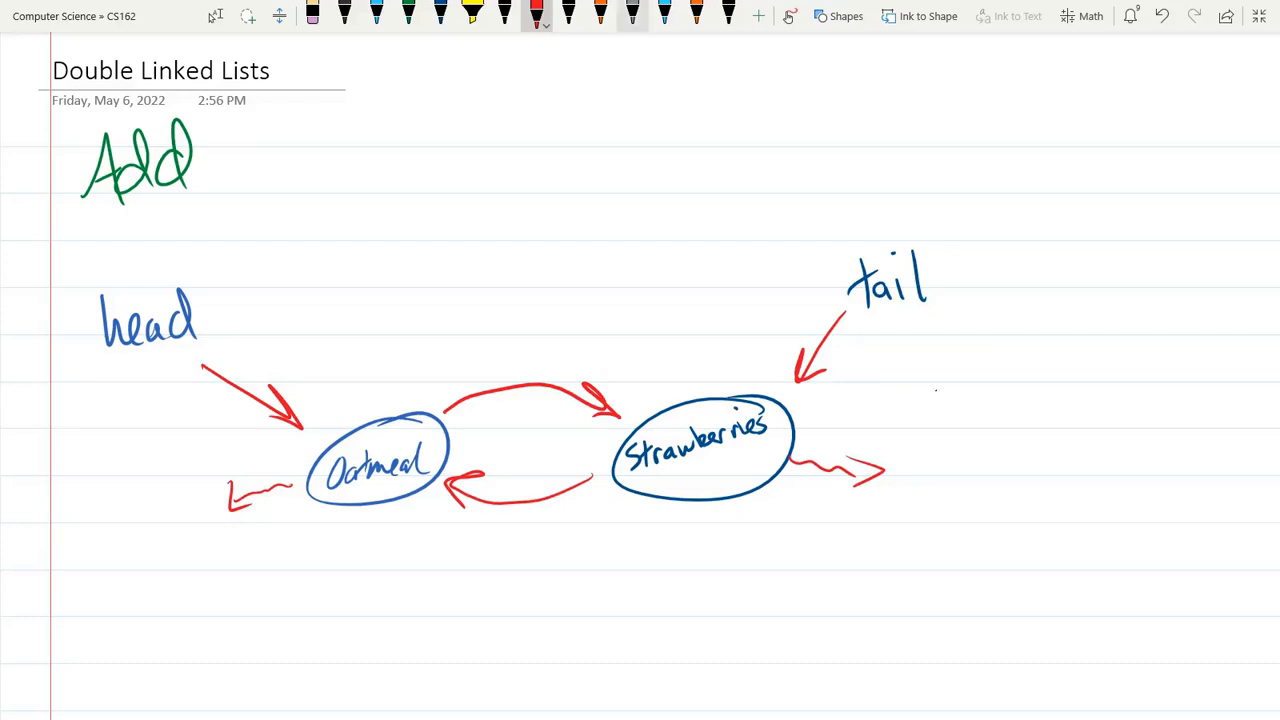
- Draw the Burger node in blue ink, then return to red ink
click(443, 16)
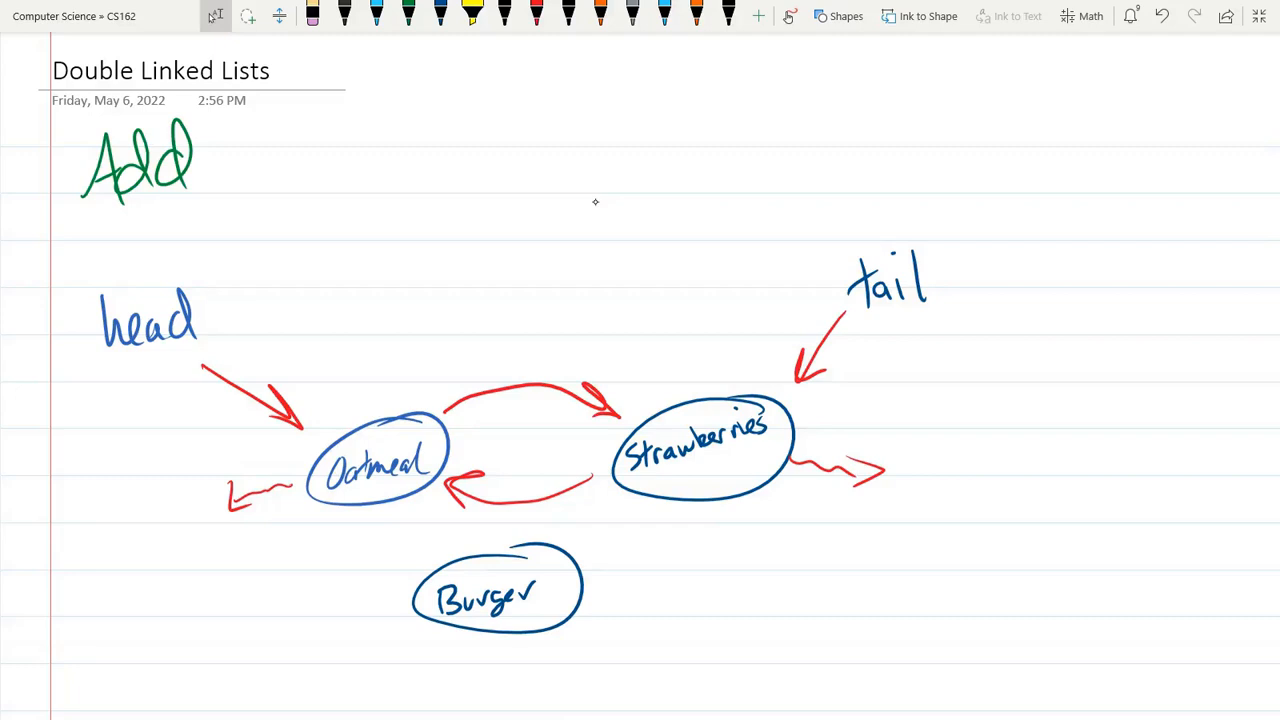
click(441, 15)
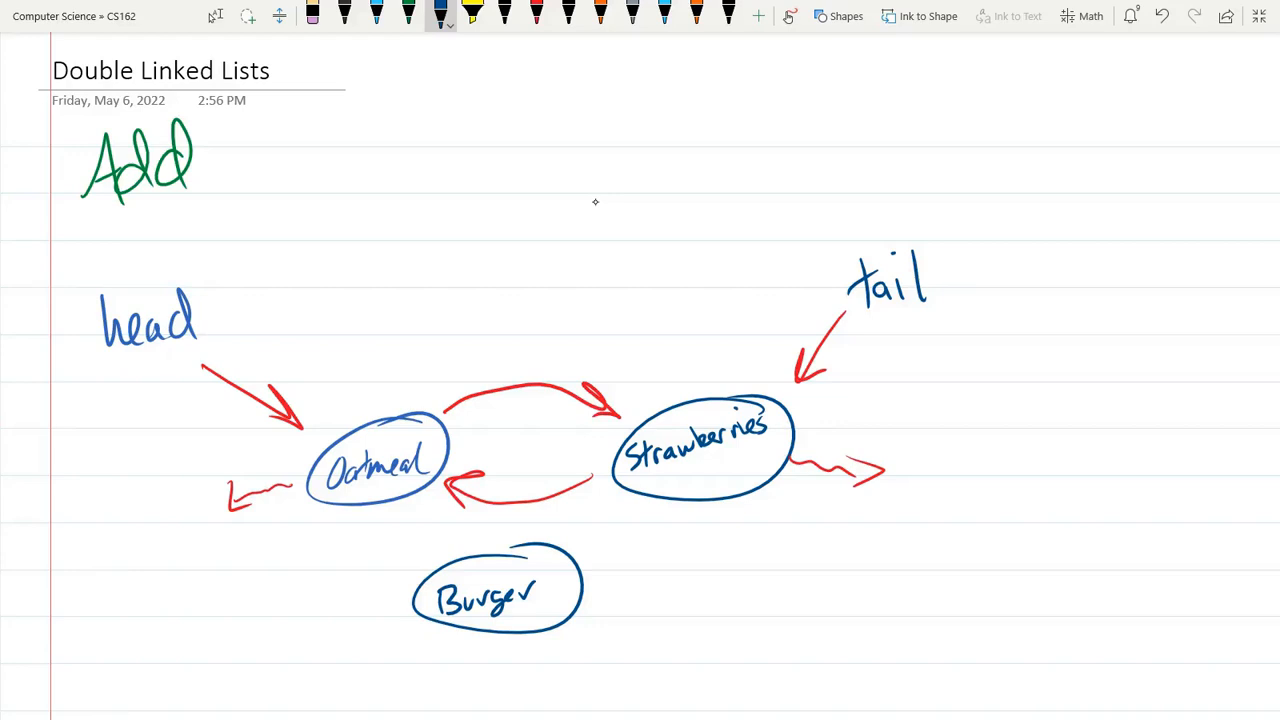
click(536, 15)
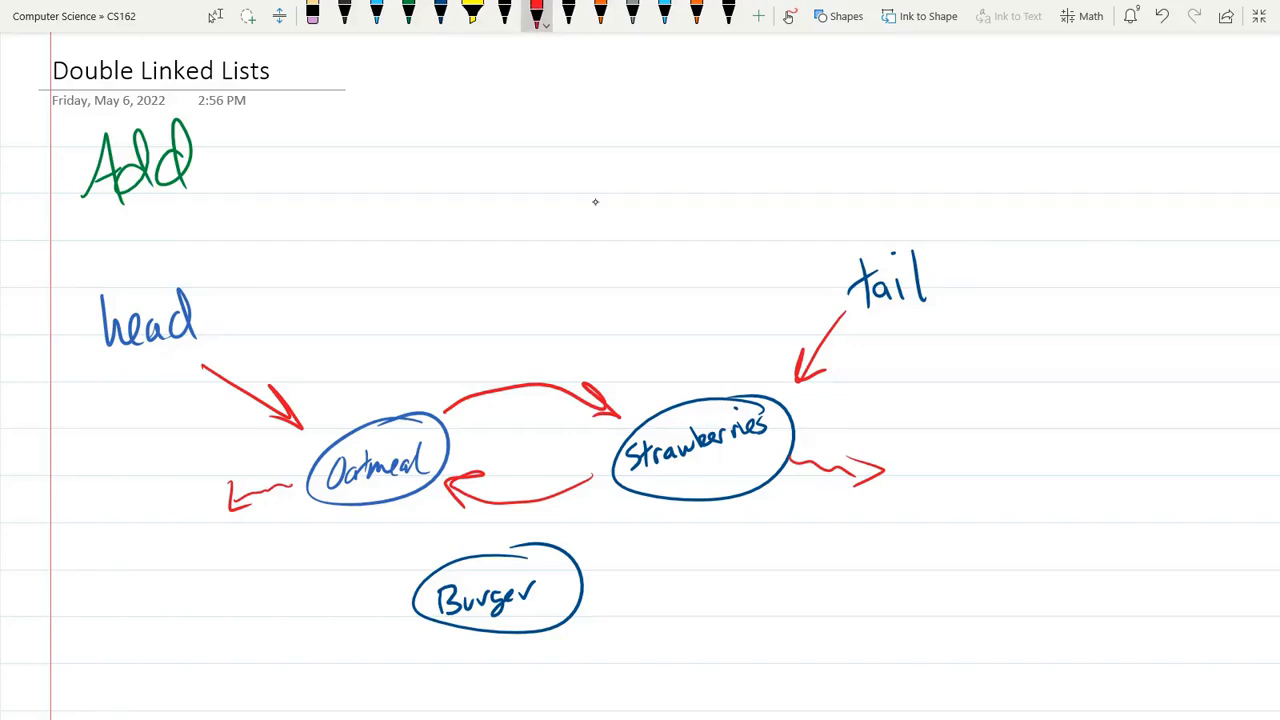
- Draw a red down arrow at Oatmeal labelled 'current'
drag(390, 300, 385, 375)
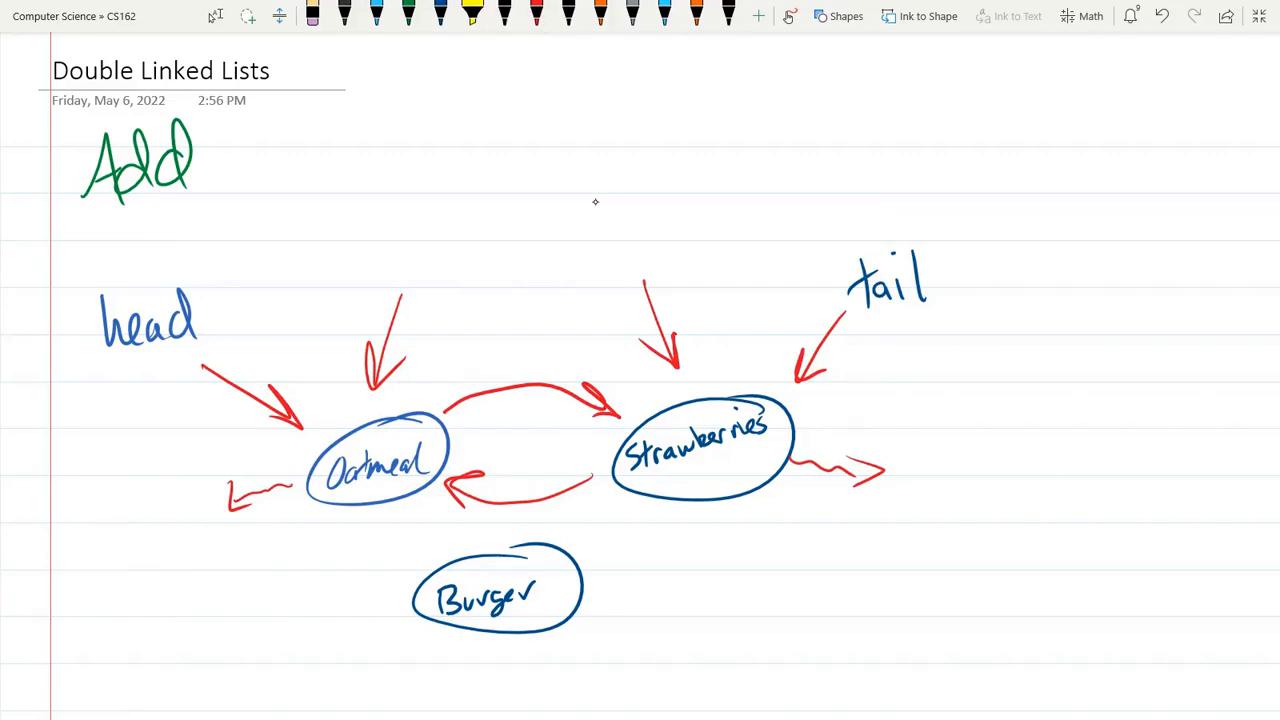
drag(925, 375, 1055, 490)
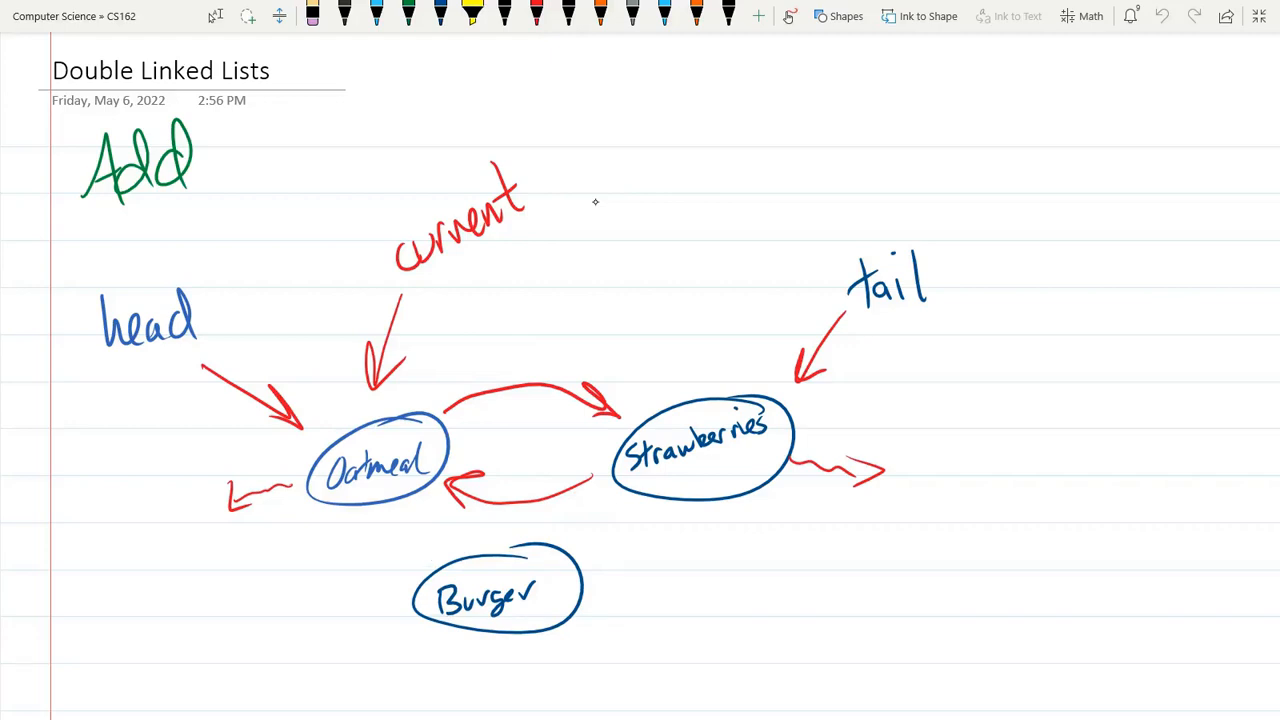
click(534, 15)
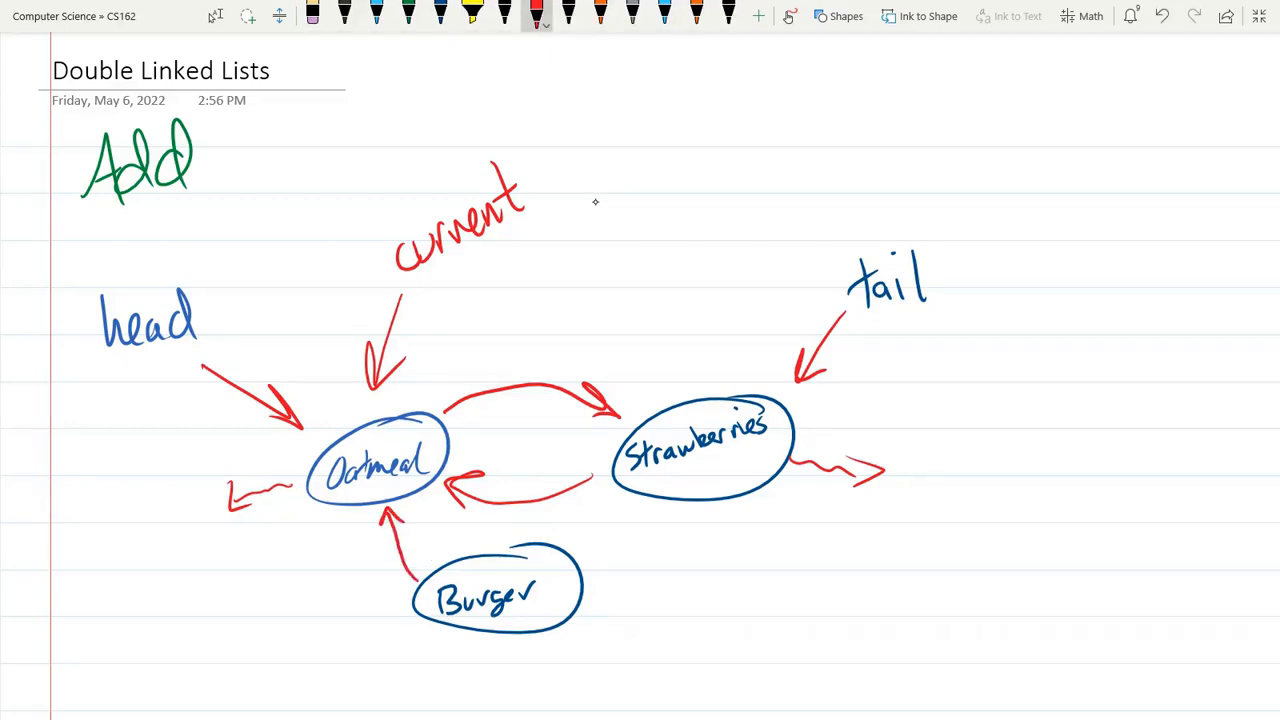
mouse_move(598, 208)
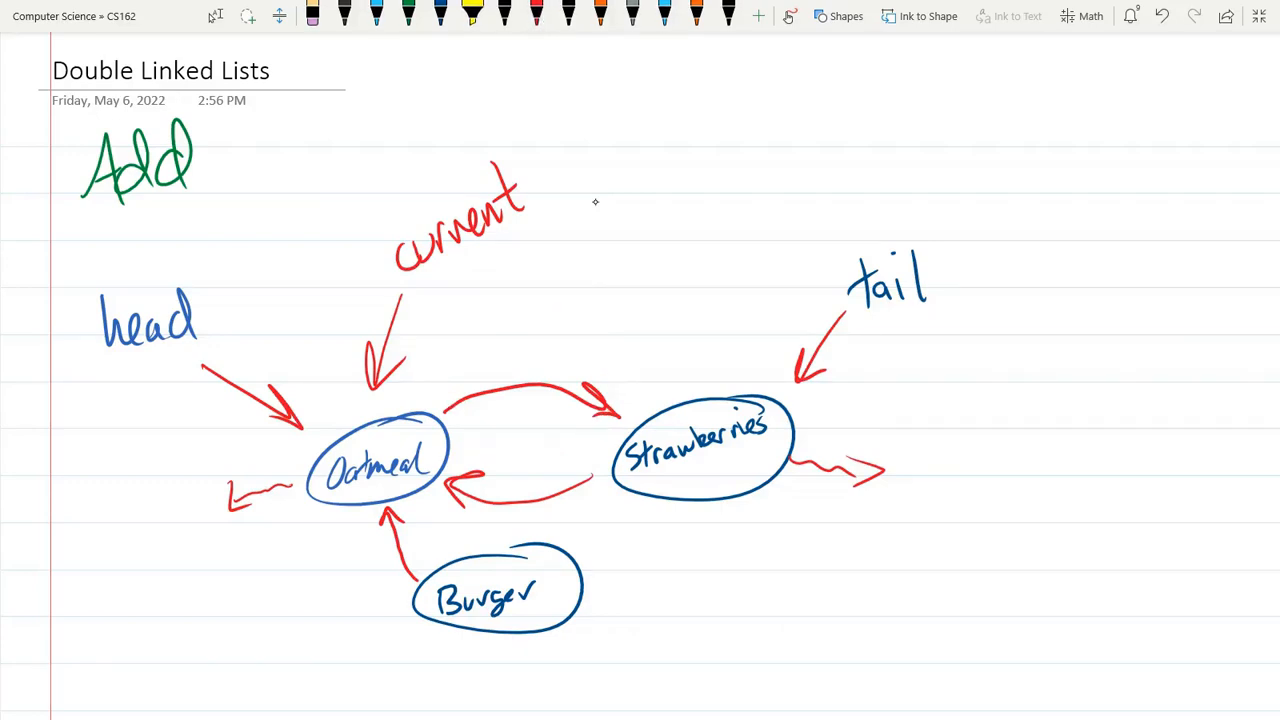
- Draw red arrows from Burger to Strawberries and up to Oatmeal
drag(580, 590, 680, 515)
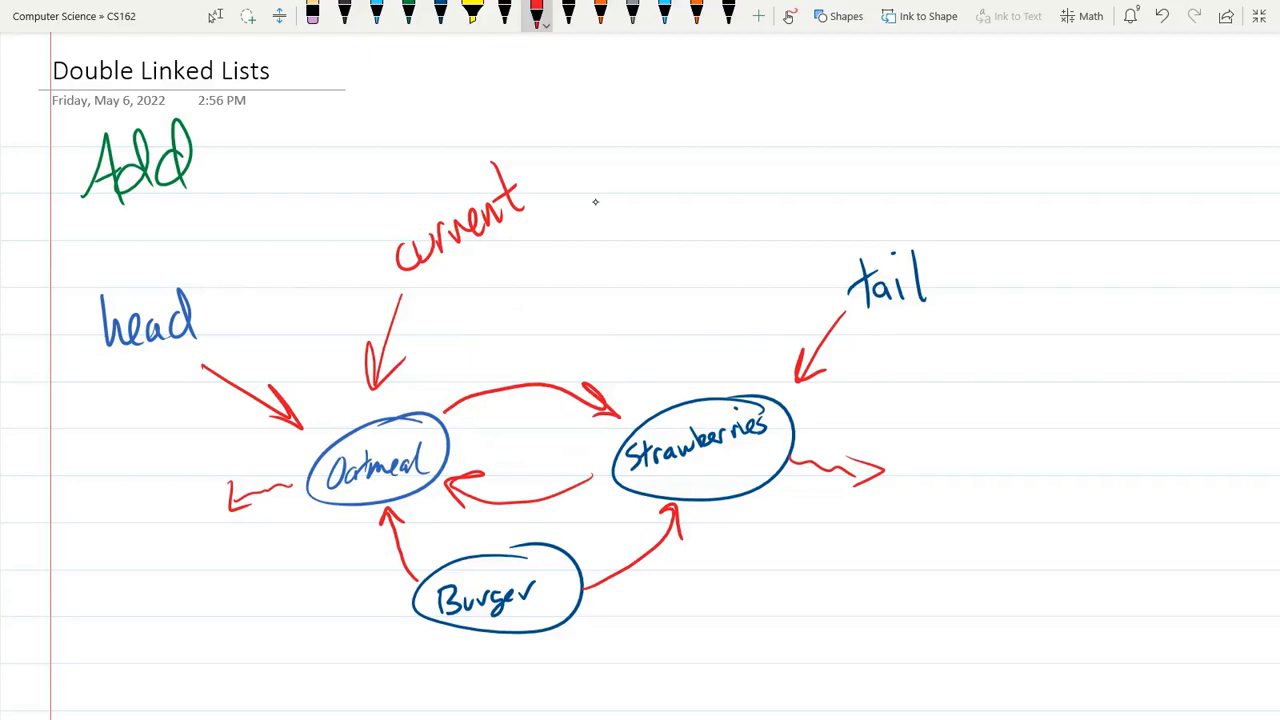
drag(450, 360, 620, 420)
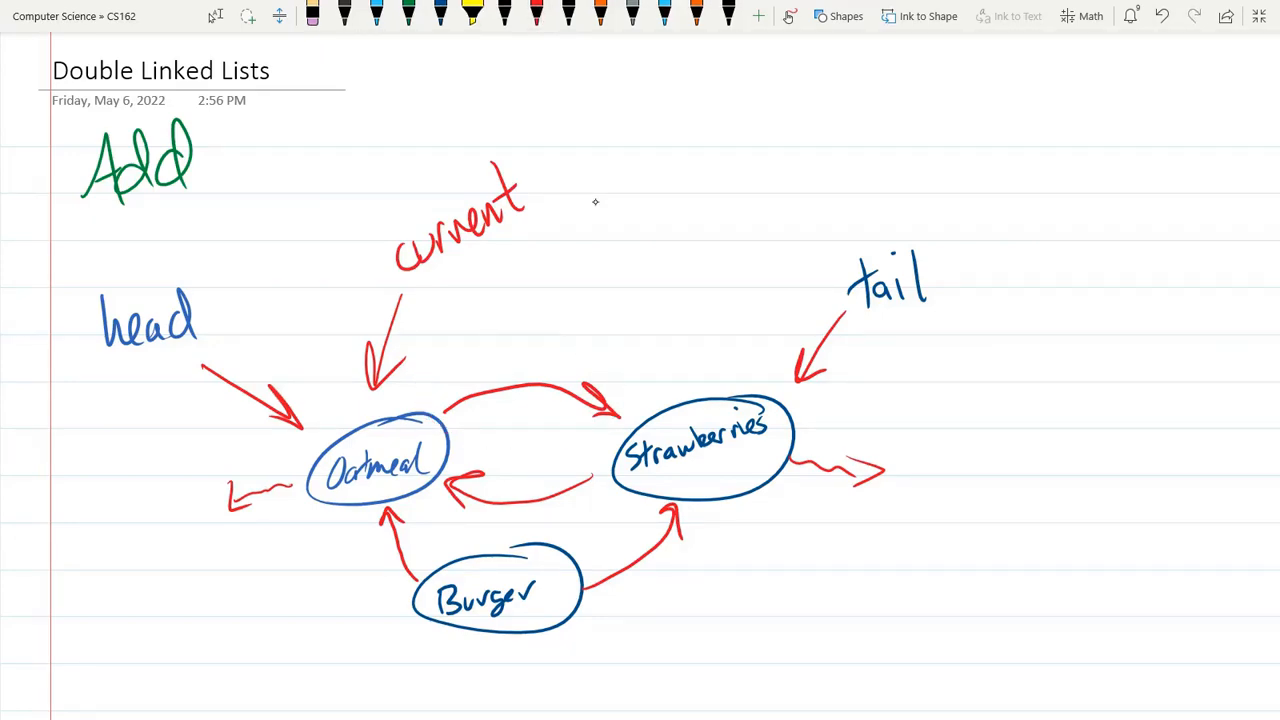
- Scribble over the Oatmeal–Strawberries link, undo, and start writing 'corn' below Strawberries
drag(490, 390, 600, 390)
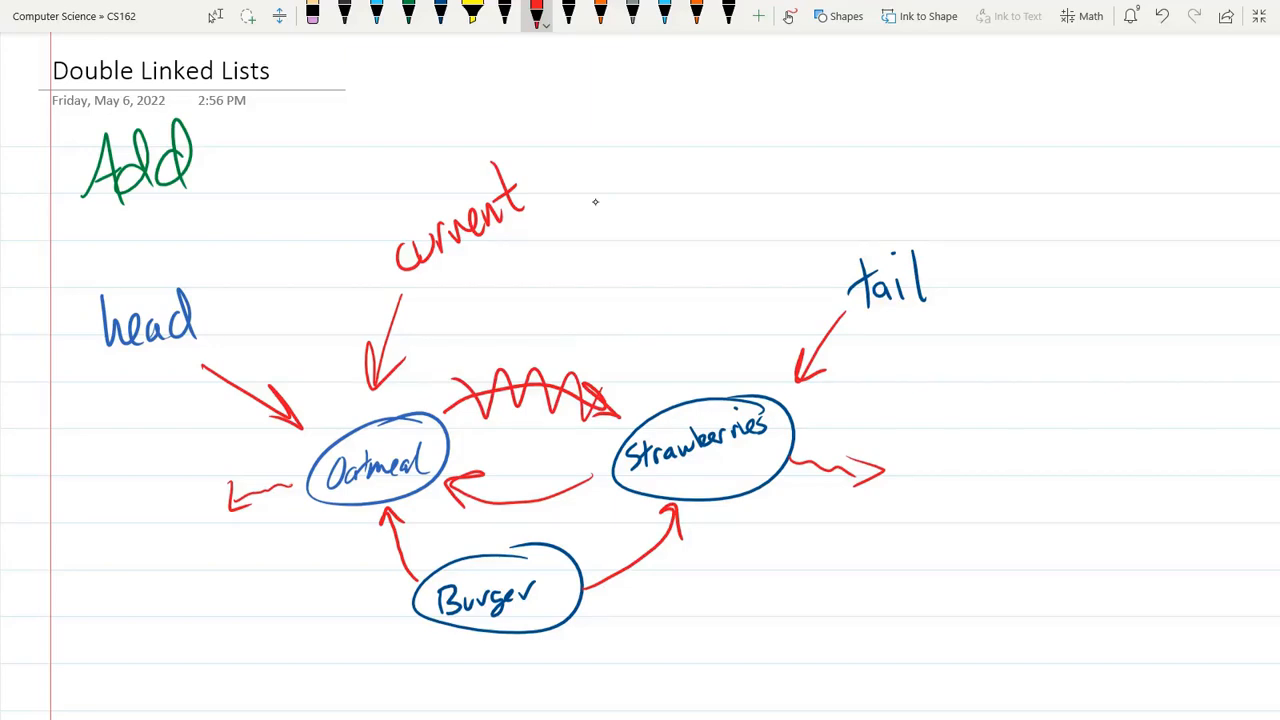
drag(455, 500, 420, 540)
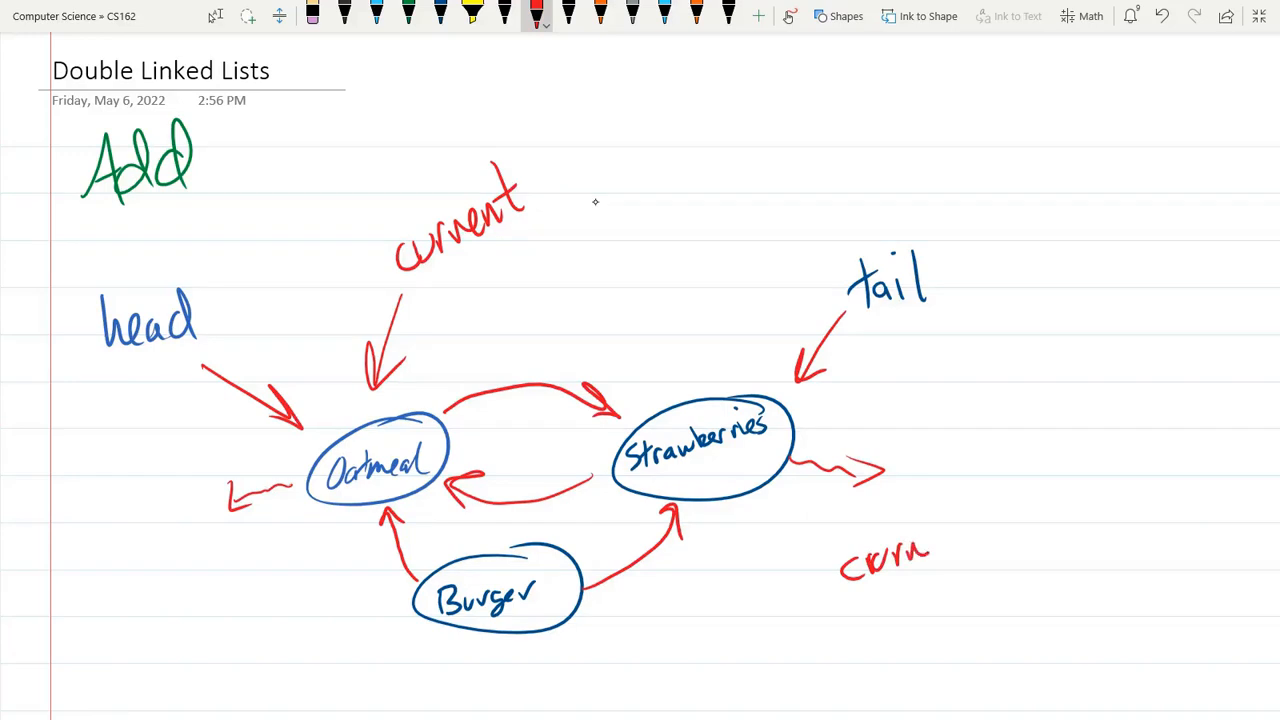
- Write 'current.next.prev = newNode' and 'current.next=newNode', crossing out the old Oatmeal–Strawberries links
text(current.next.prev)
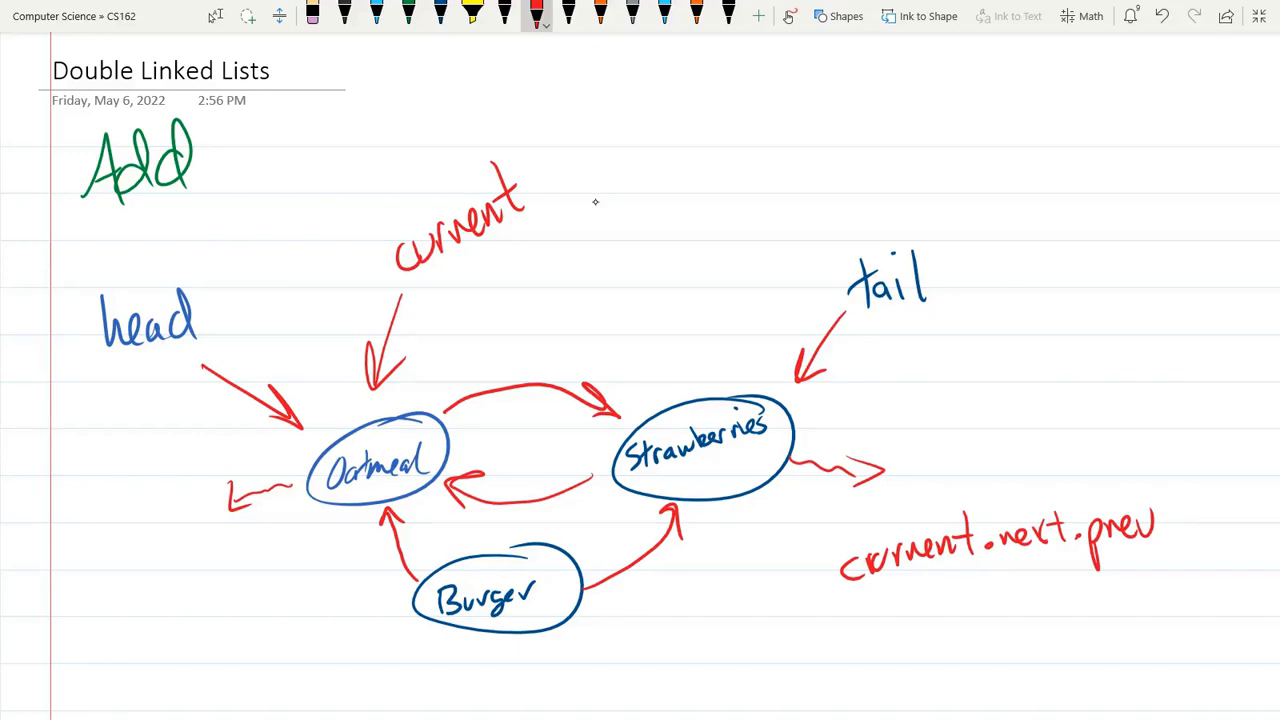
drag(935, 595, 960, 590)
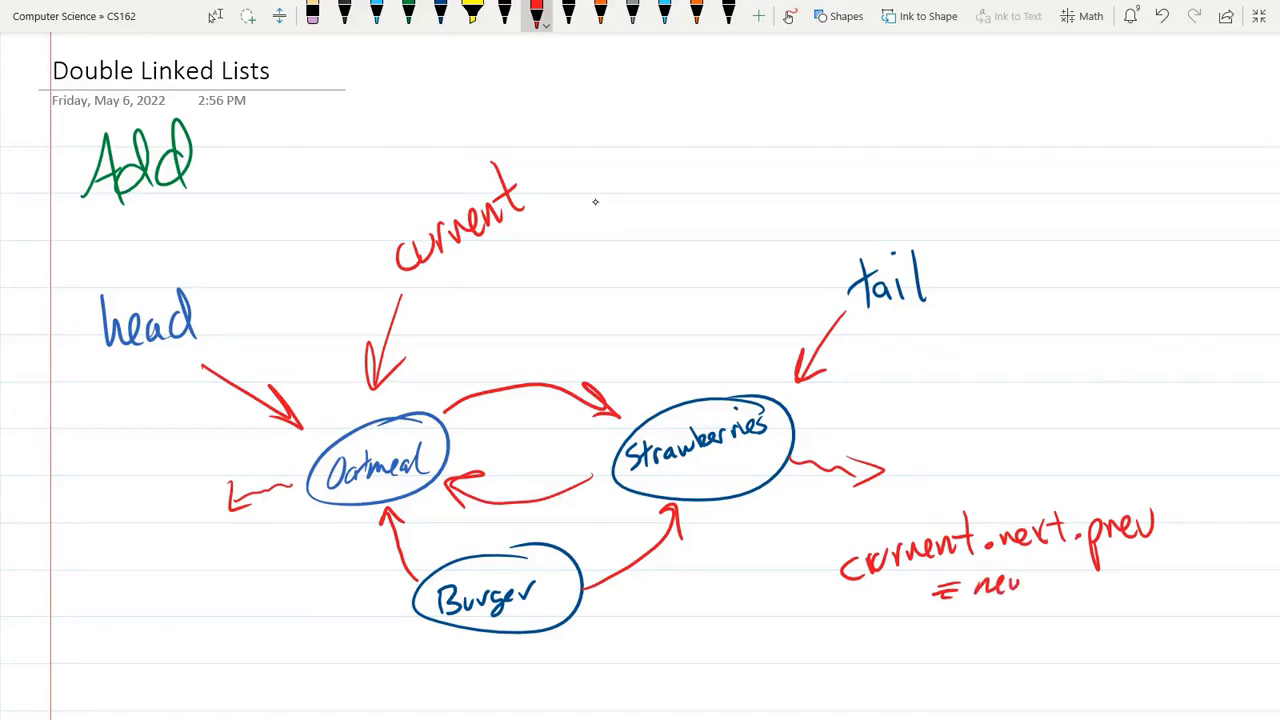
drag(1020, 585, 1100, 575)
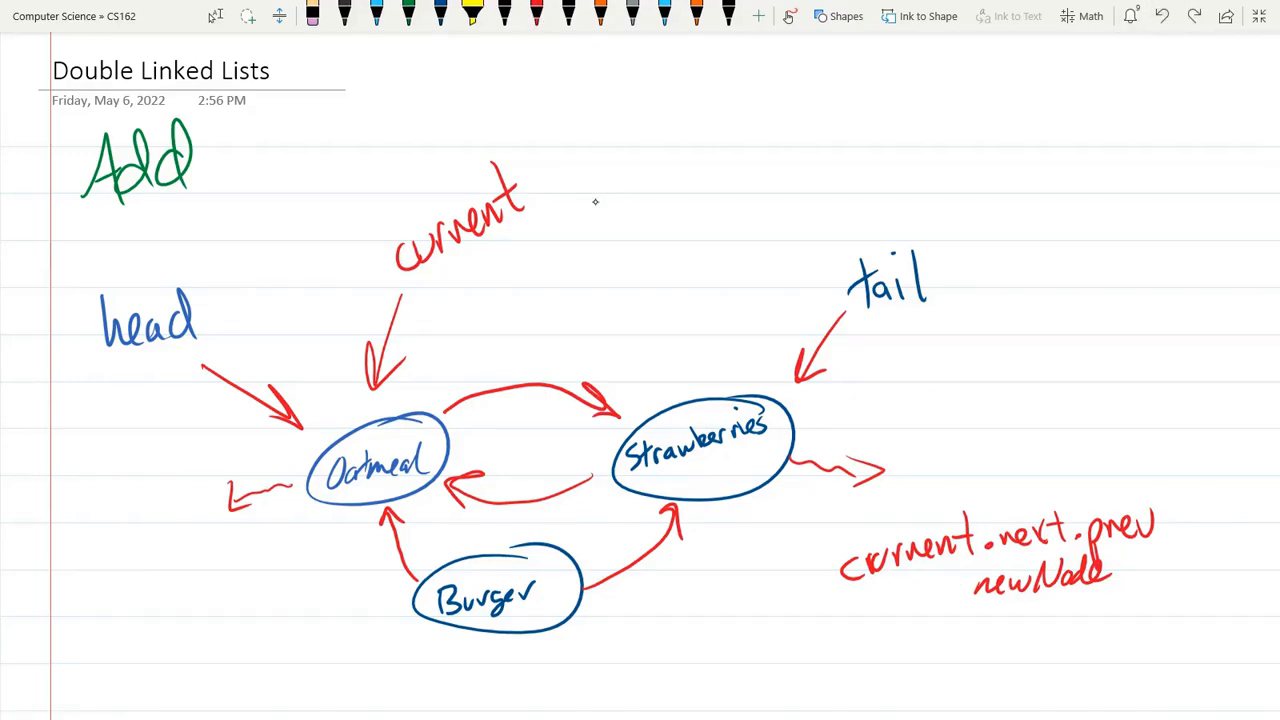
text(=)
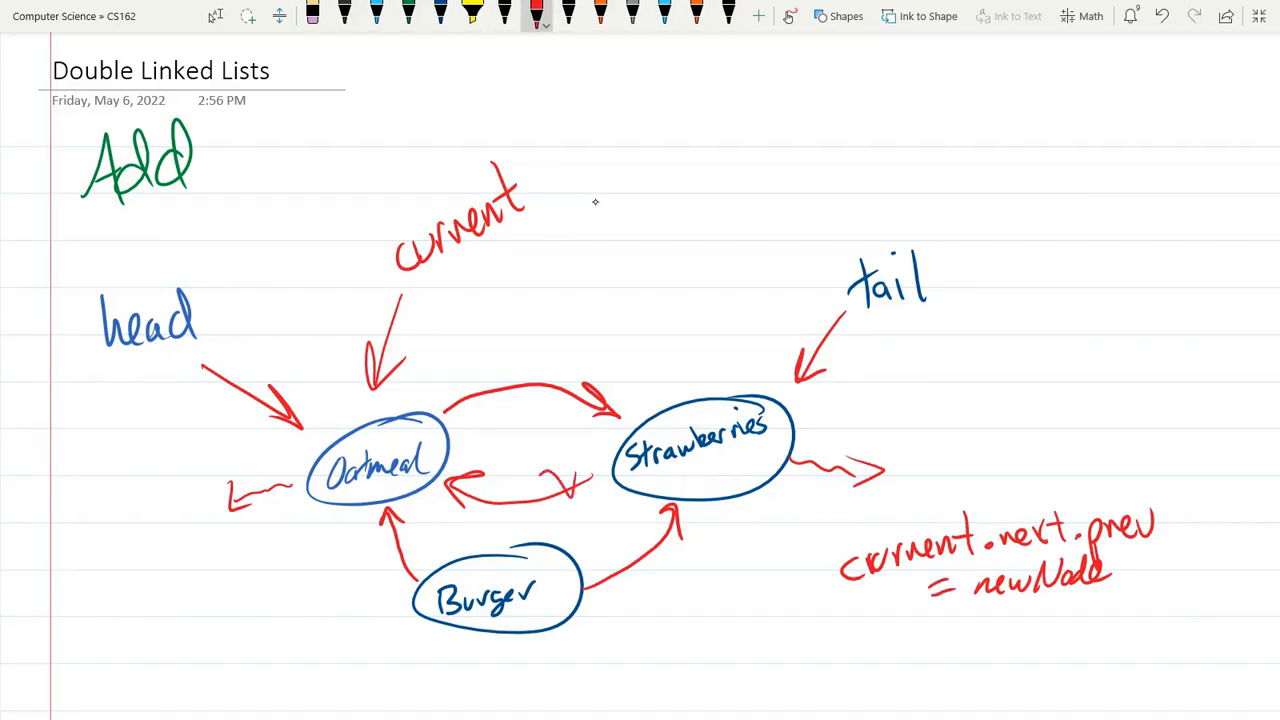
drag(460, 490, 620, 540)
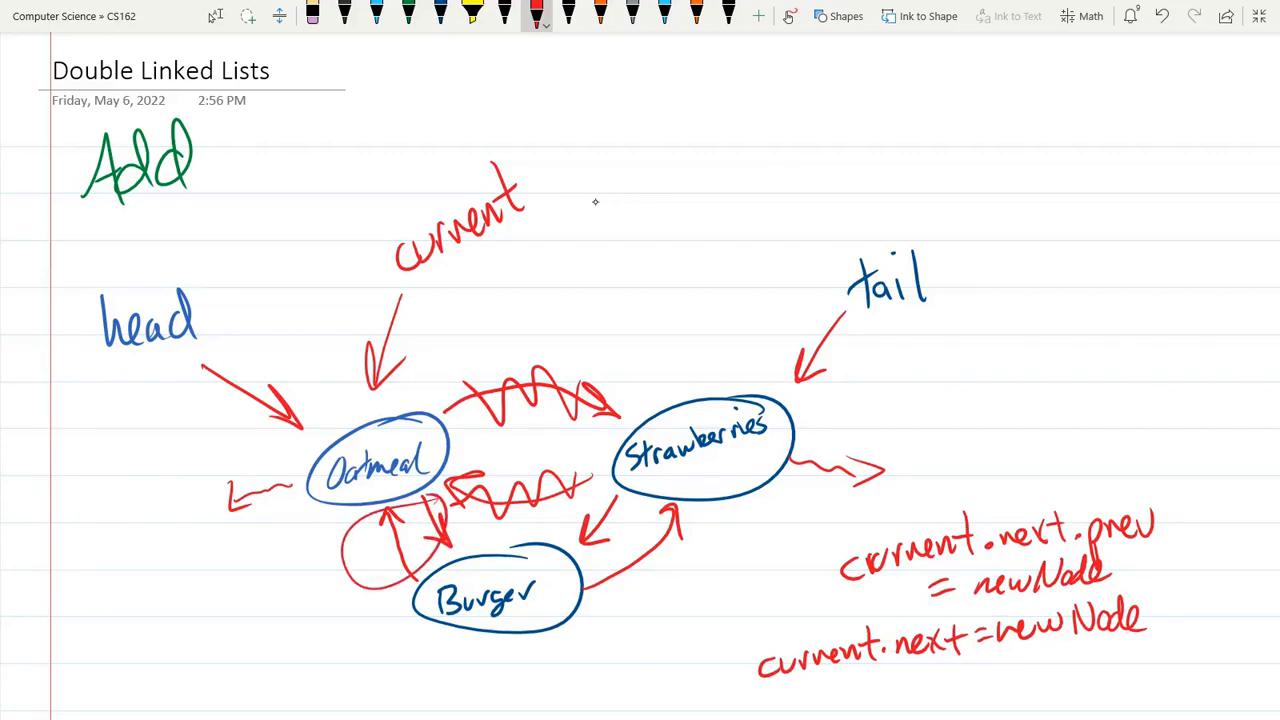
- Erase the stray loop stroke near Oatmeal and Burger, then stop inking
drag(600, 510, 650, 560)
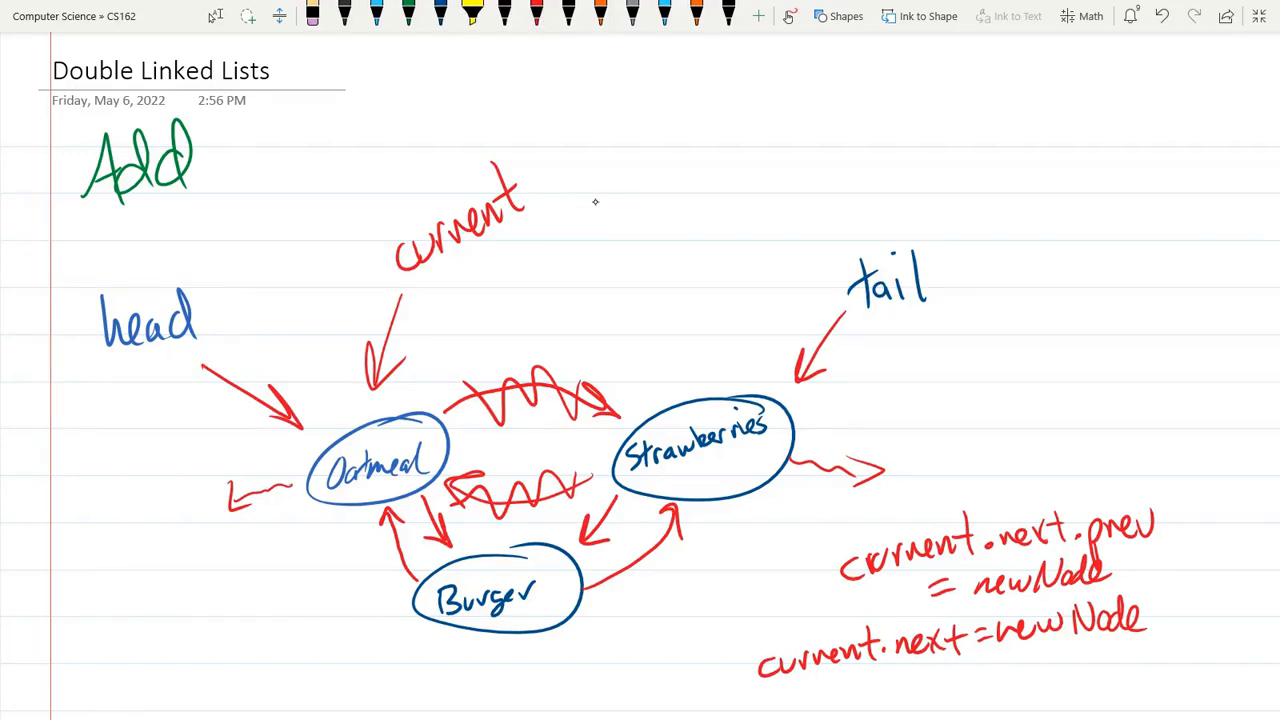
click(539, 15)
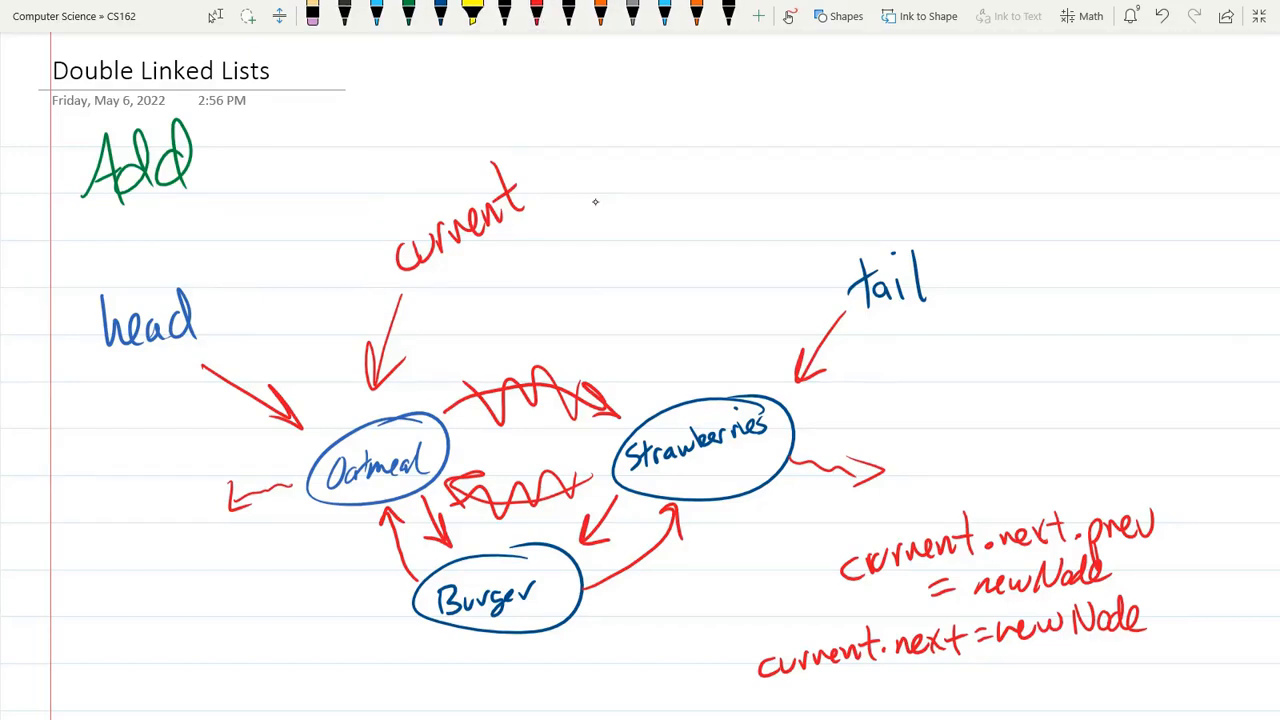
mouse_move(599, 209)
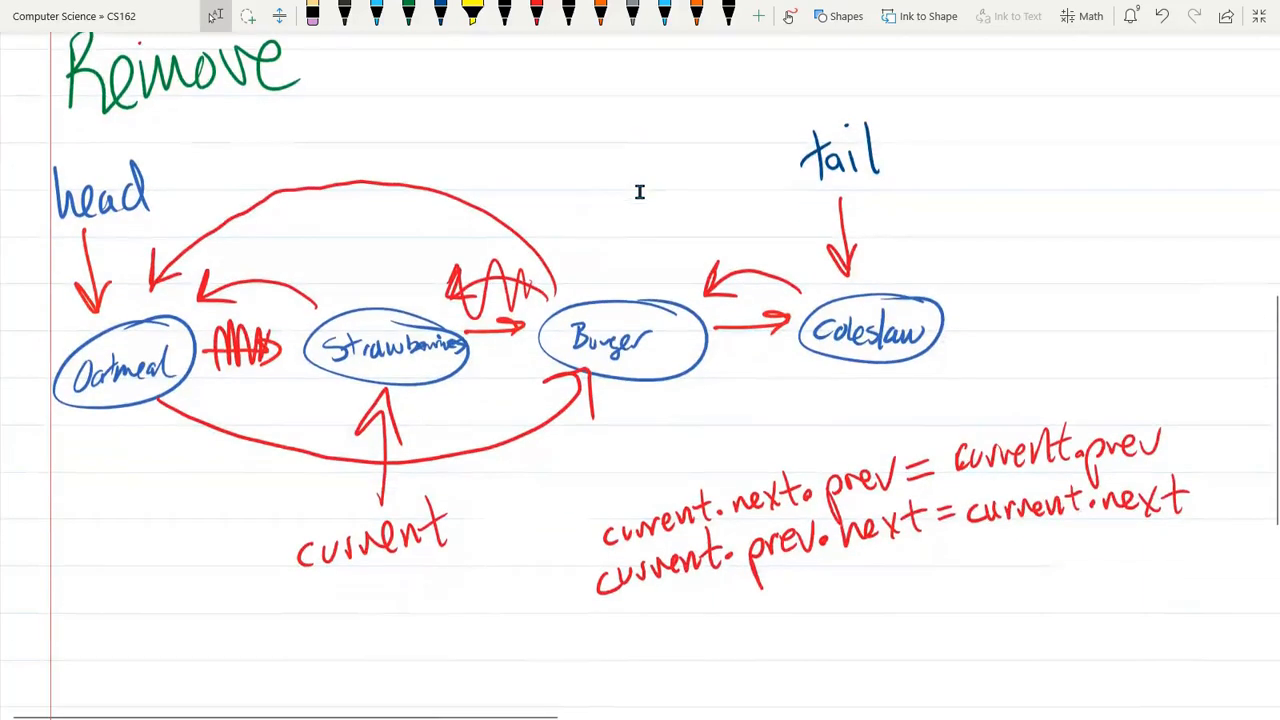
mouse_move(664, 199)
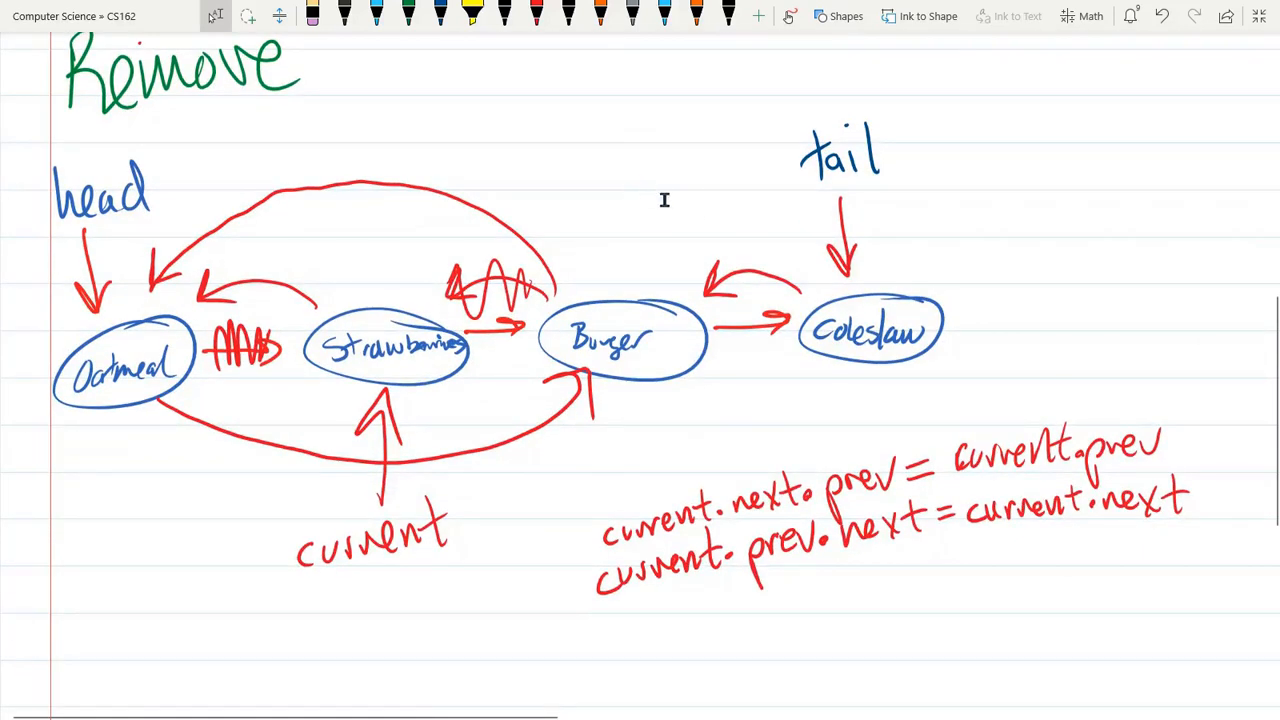
mouse_move(707, 222)
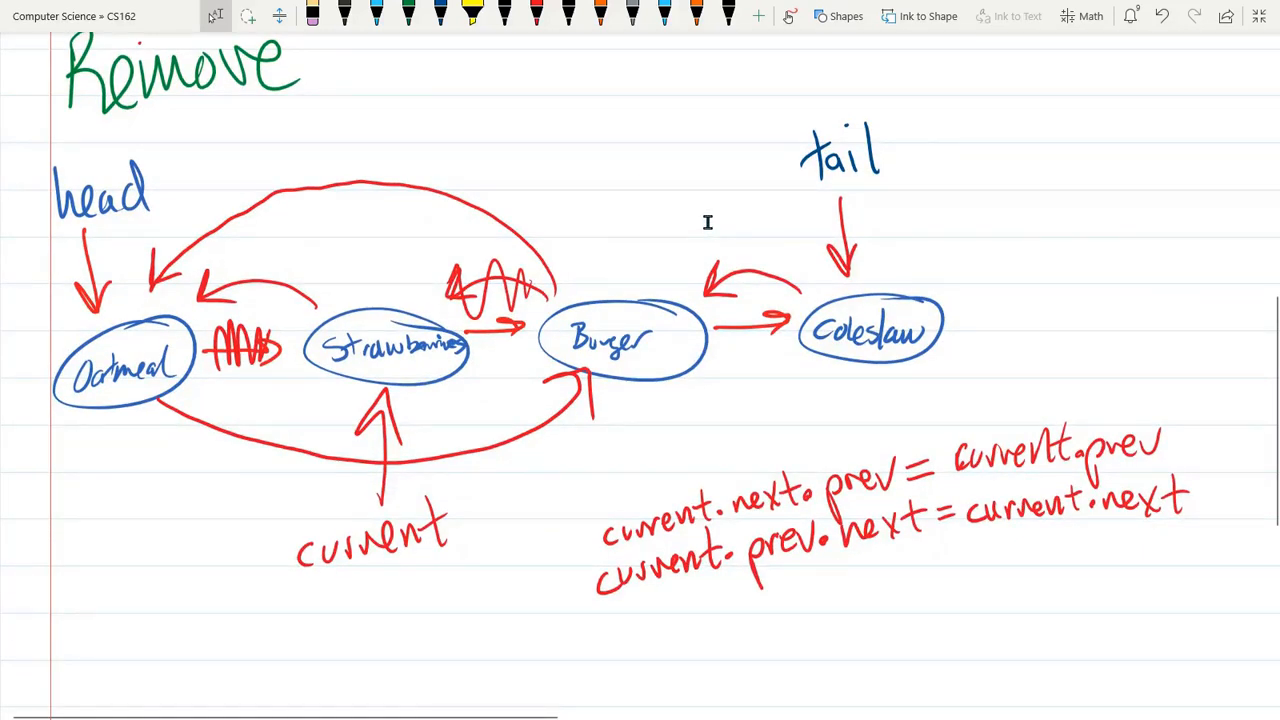